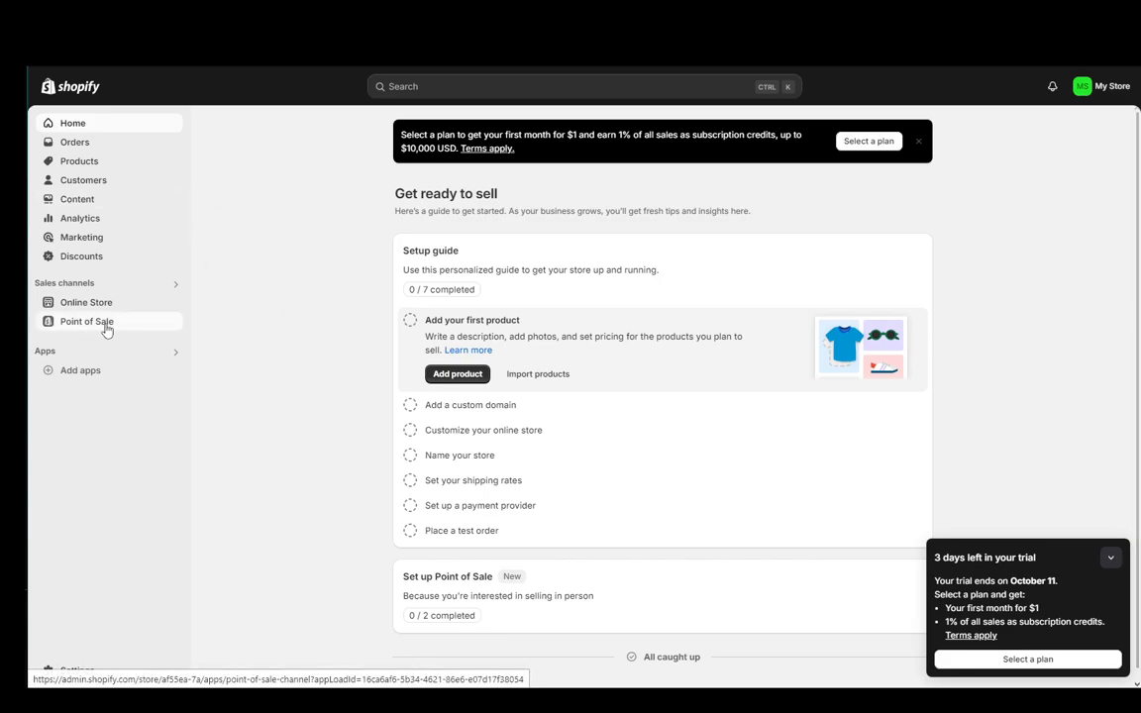
Step: Navigate to the Point of Sale Locations page listing the existing Shop location
left_click(88, 321)
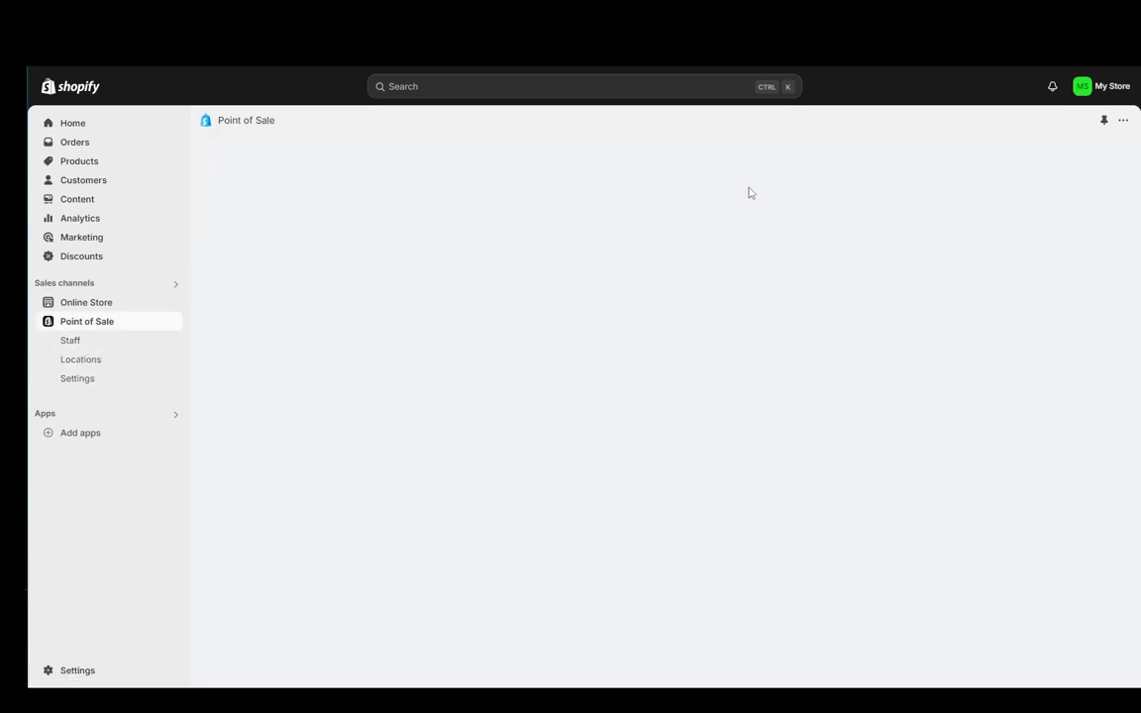
mouse_move(511, 295)
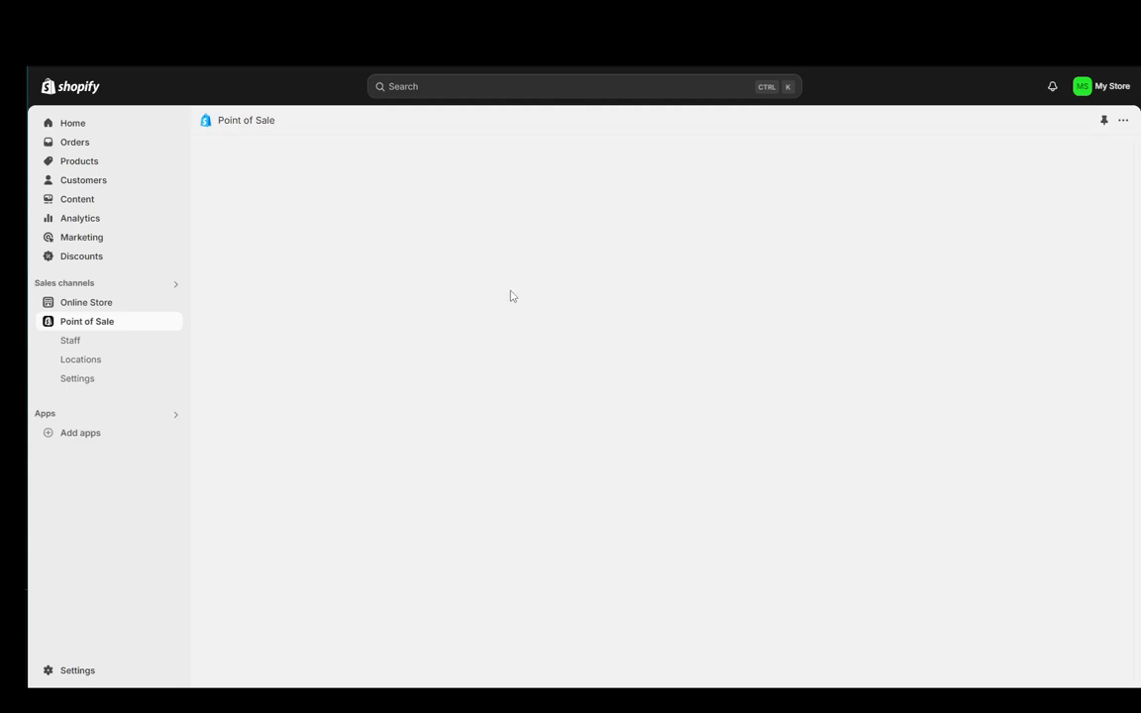
left_click(81, 361)
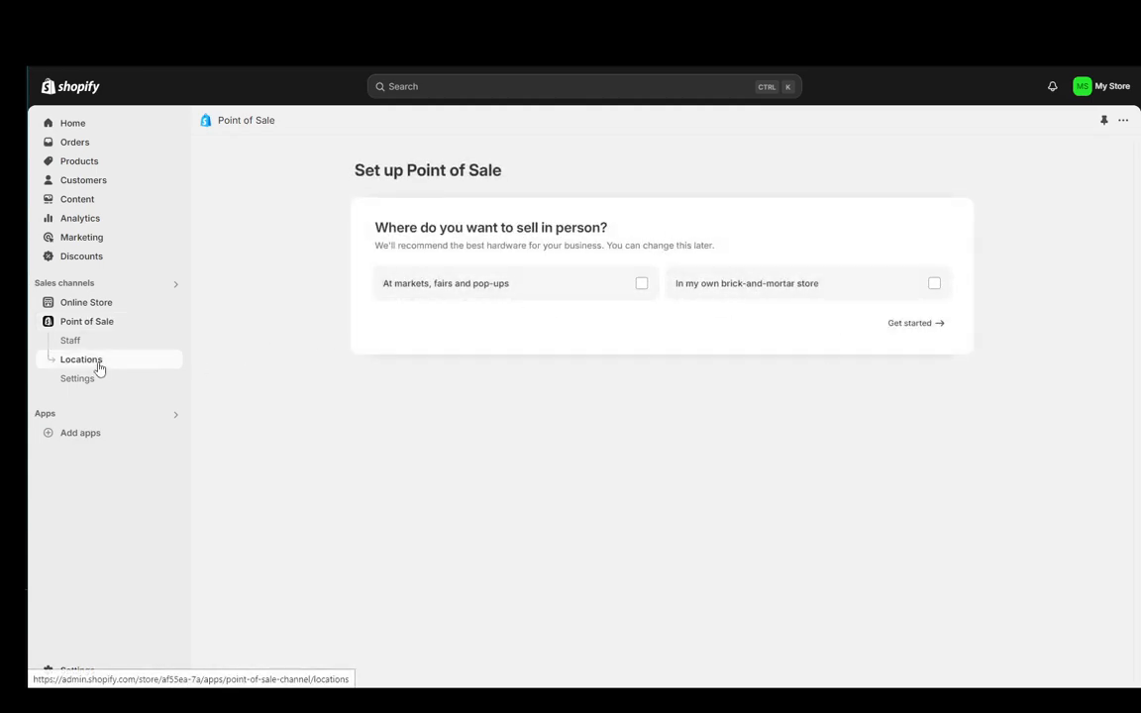
left_click(81, 359)
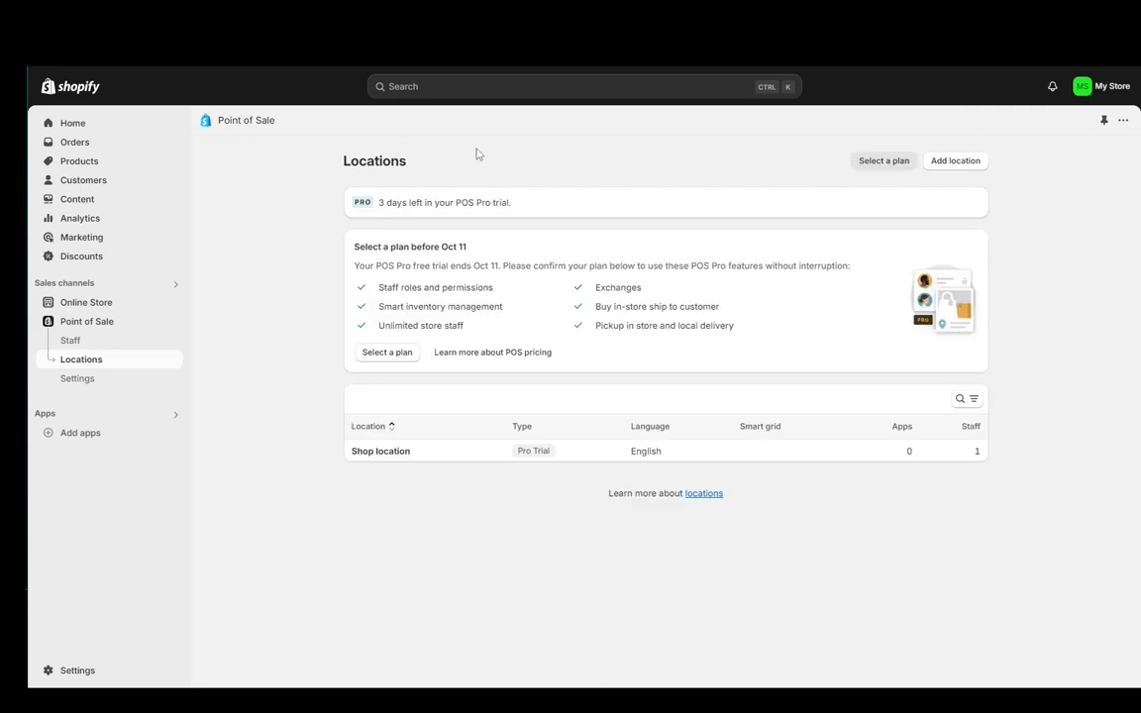
mouse_move(507, 252)
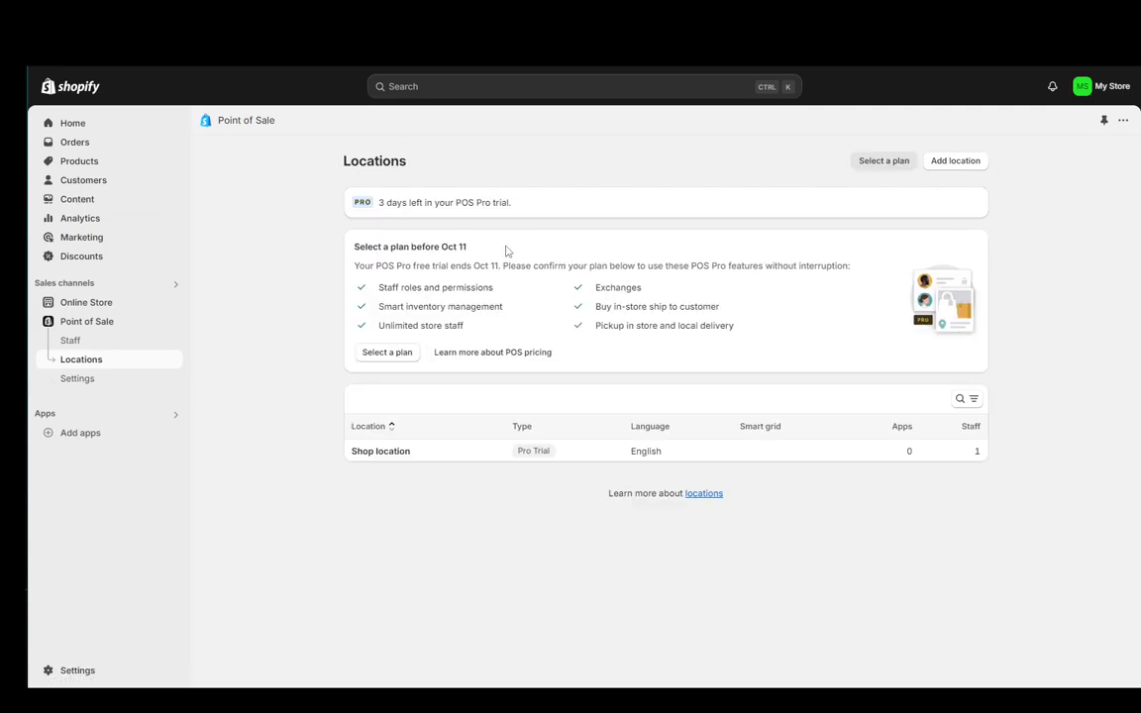
mouse_move(570, 293)
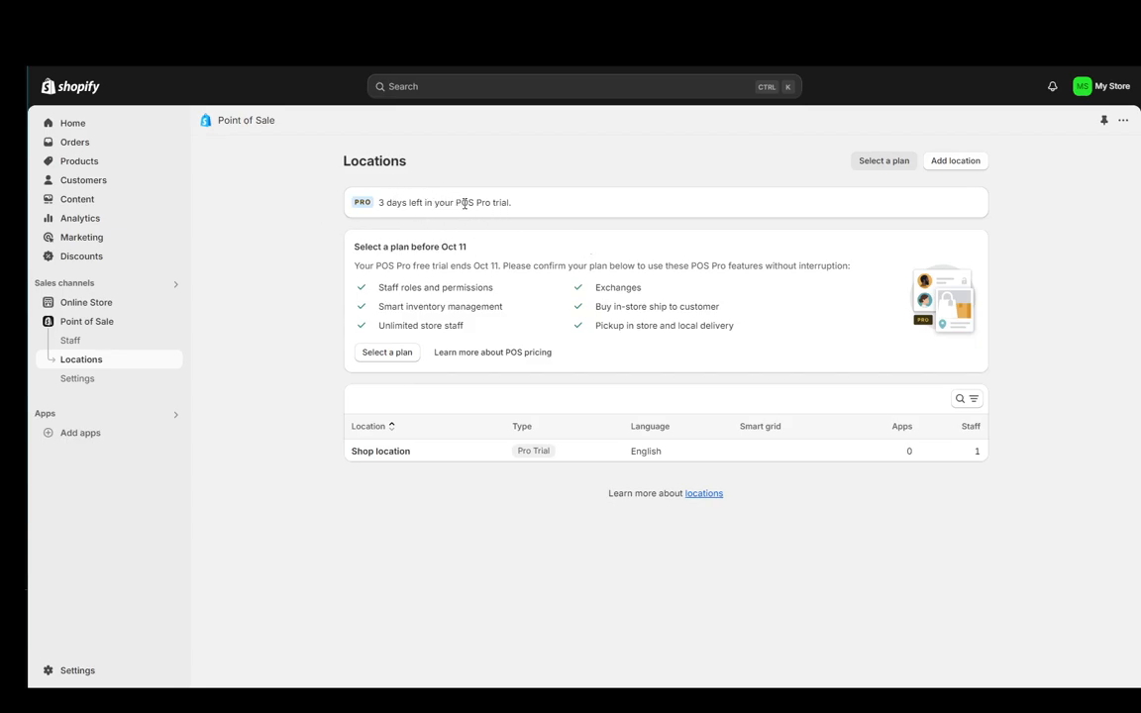
mouse_move(414, 272)
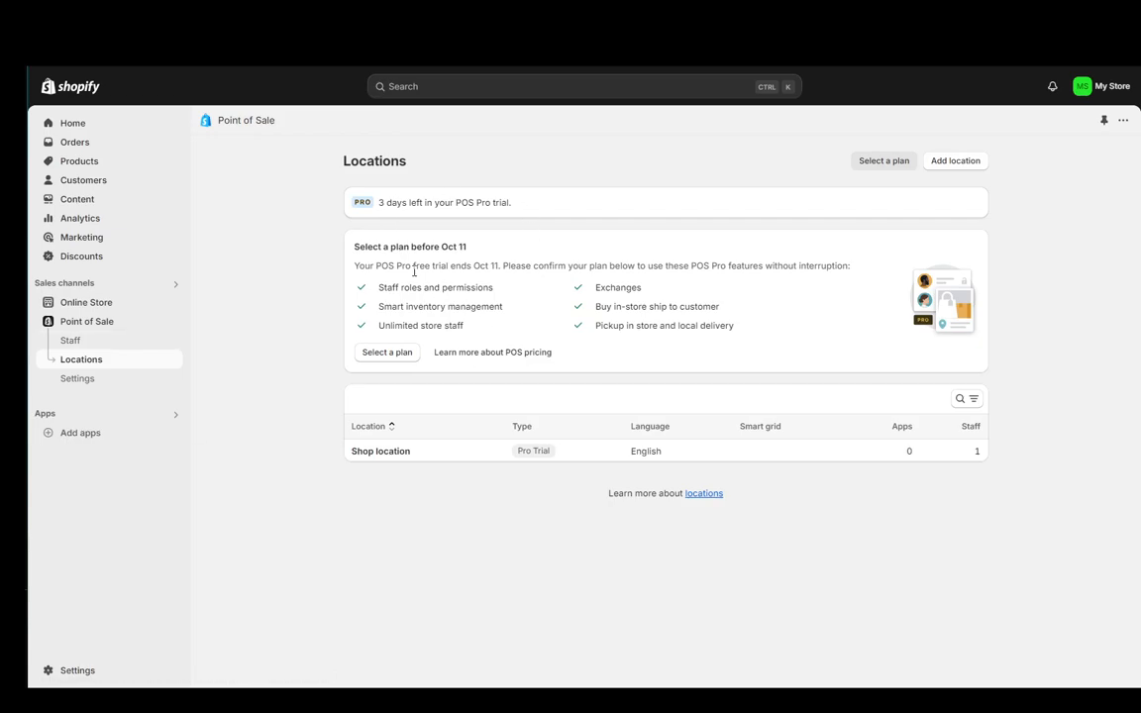
mouse_move(559, 402)
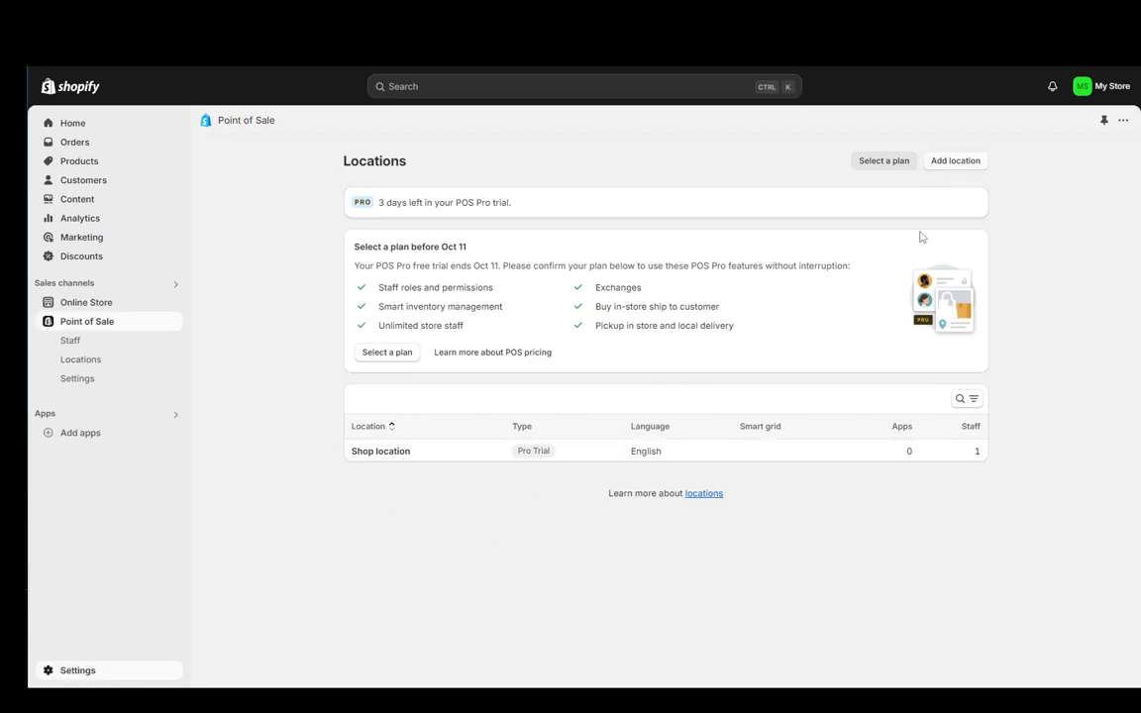
Step: Start a new store location and bring up its address form
left_click(955, 160)
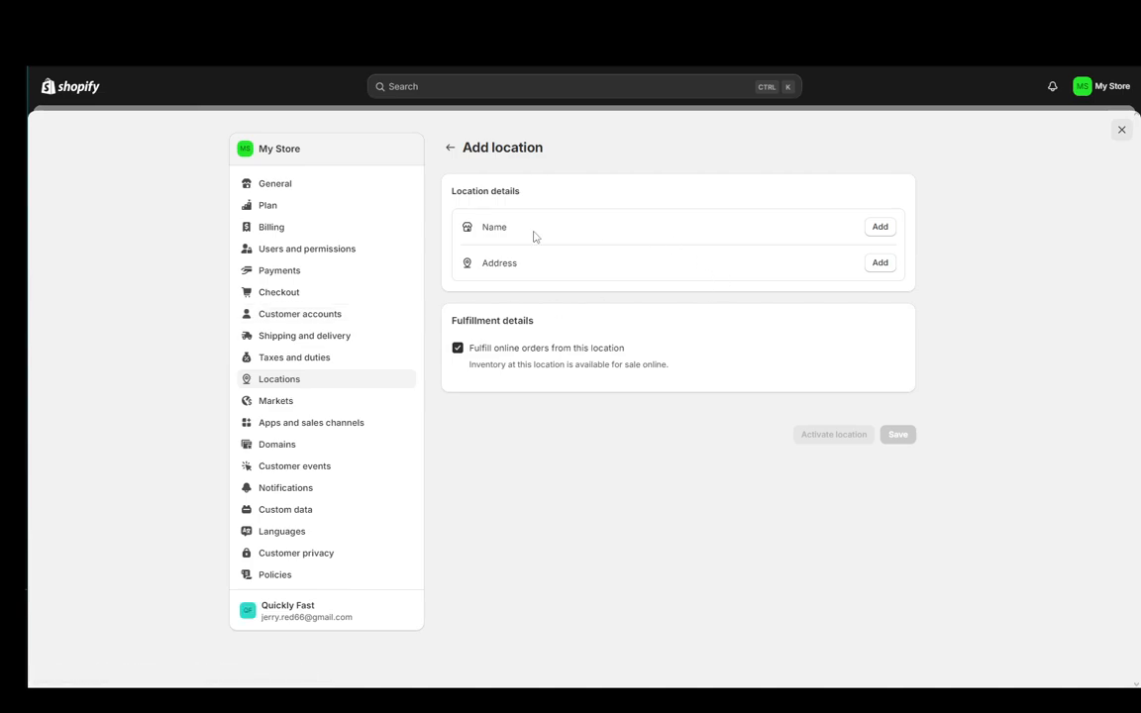
left_click(880, 226)
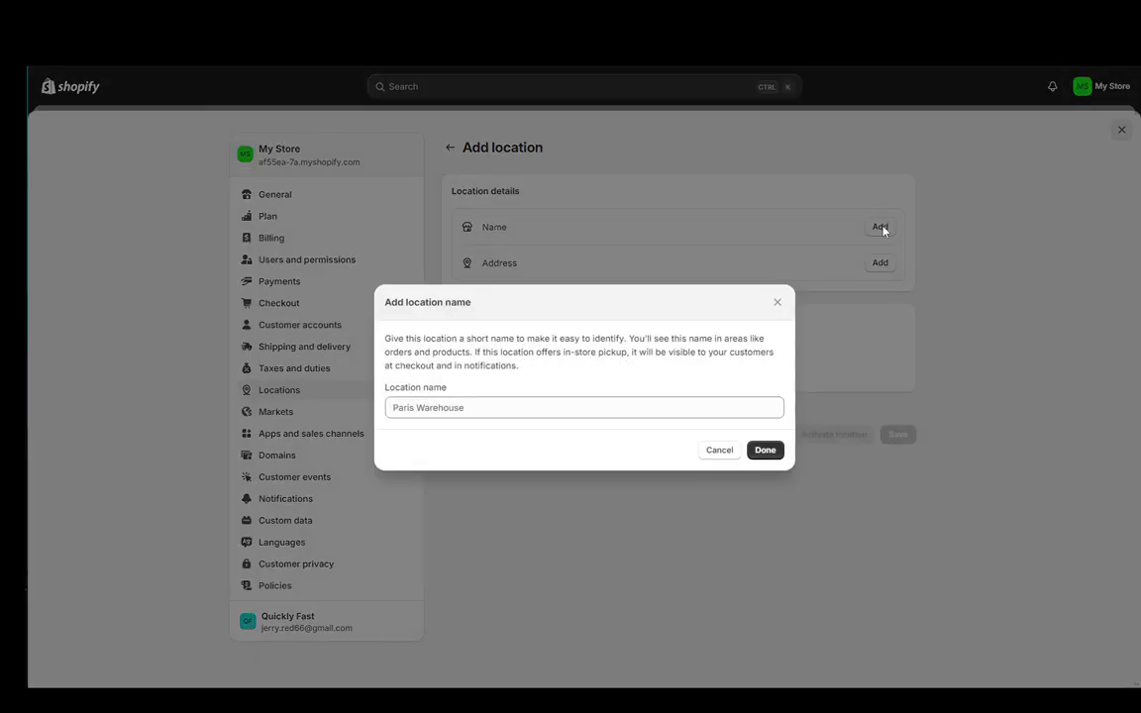
left_click(719, 449)
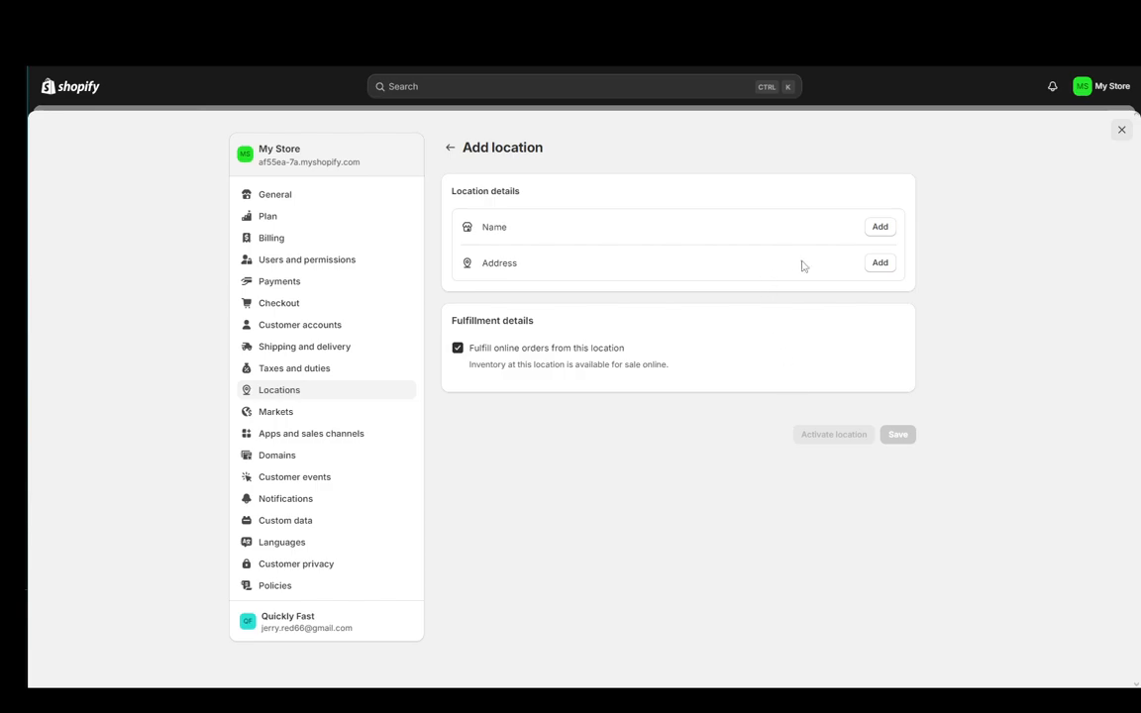
left_click(880, 262)
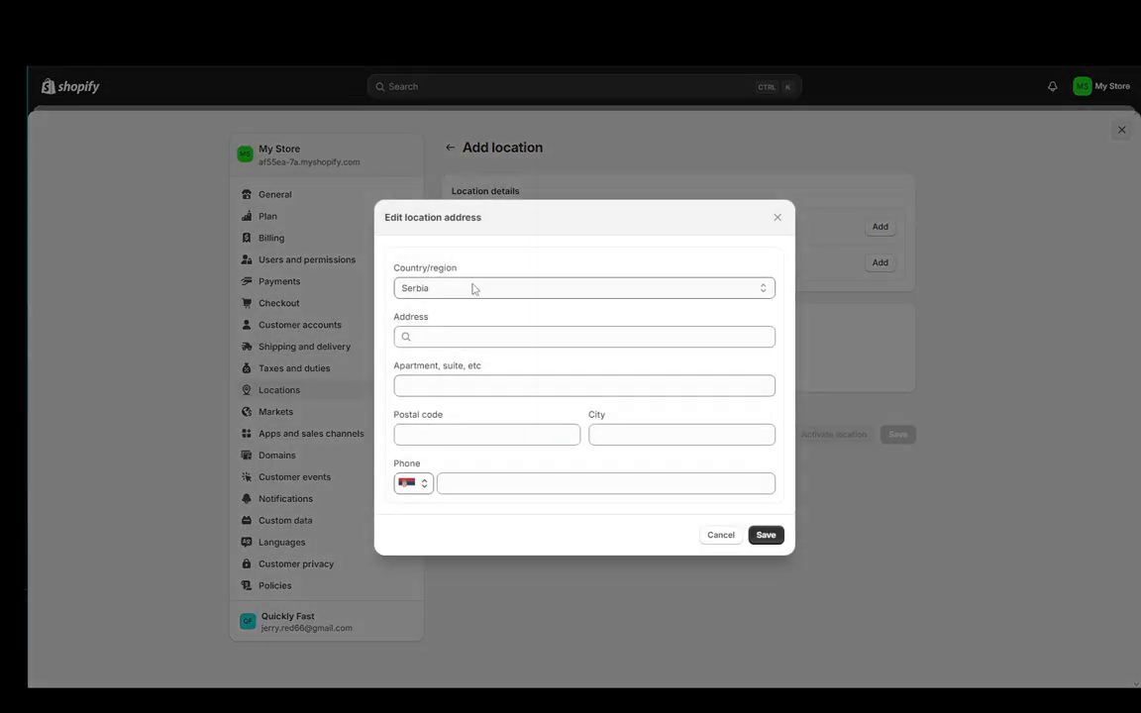
Step: Fill the address with street text, apartment, postal code 12357 and city 'New YOrk'
left_click(582, 337)
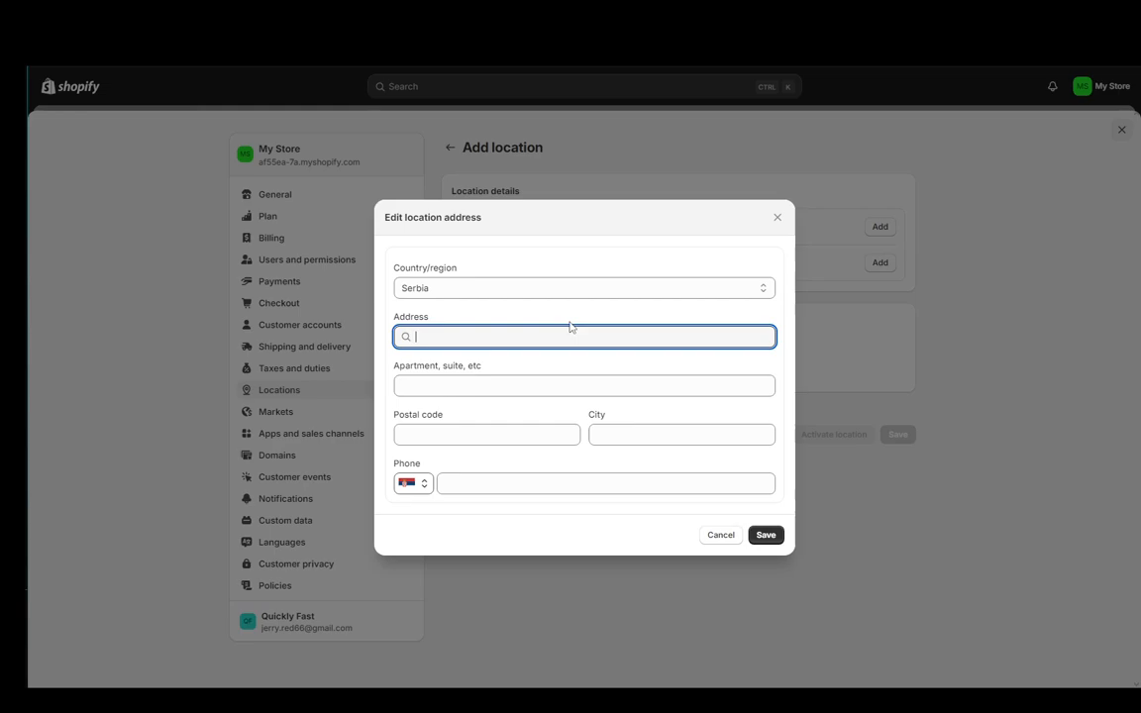
type("apskdčaisdjiaskdh")
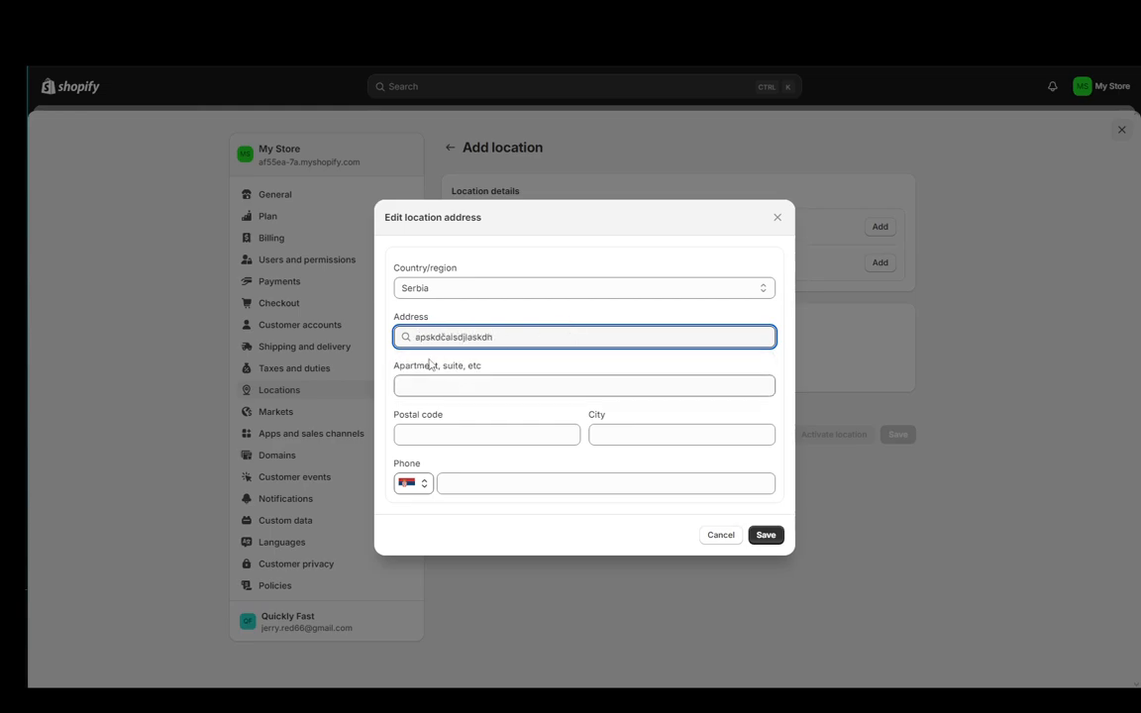
type("asgadga")
left_click(585, 387)
type("2")
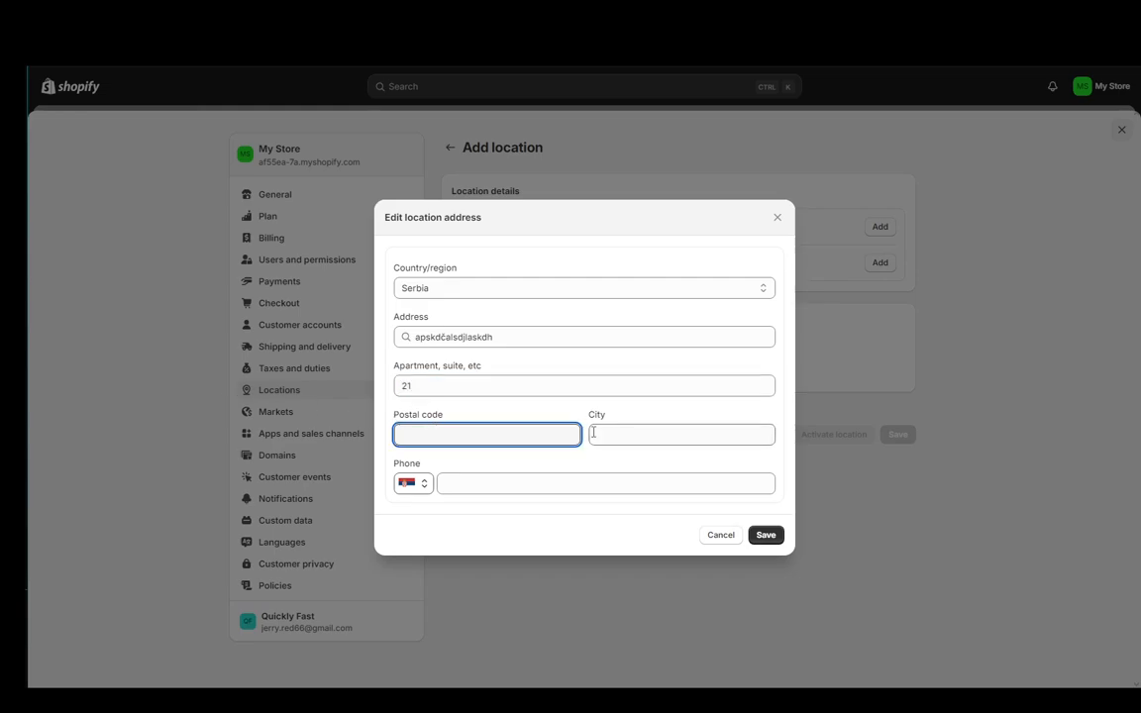
type("12357")
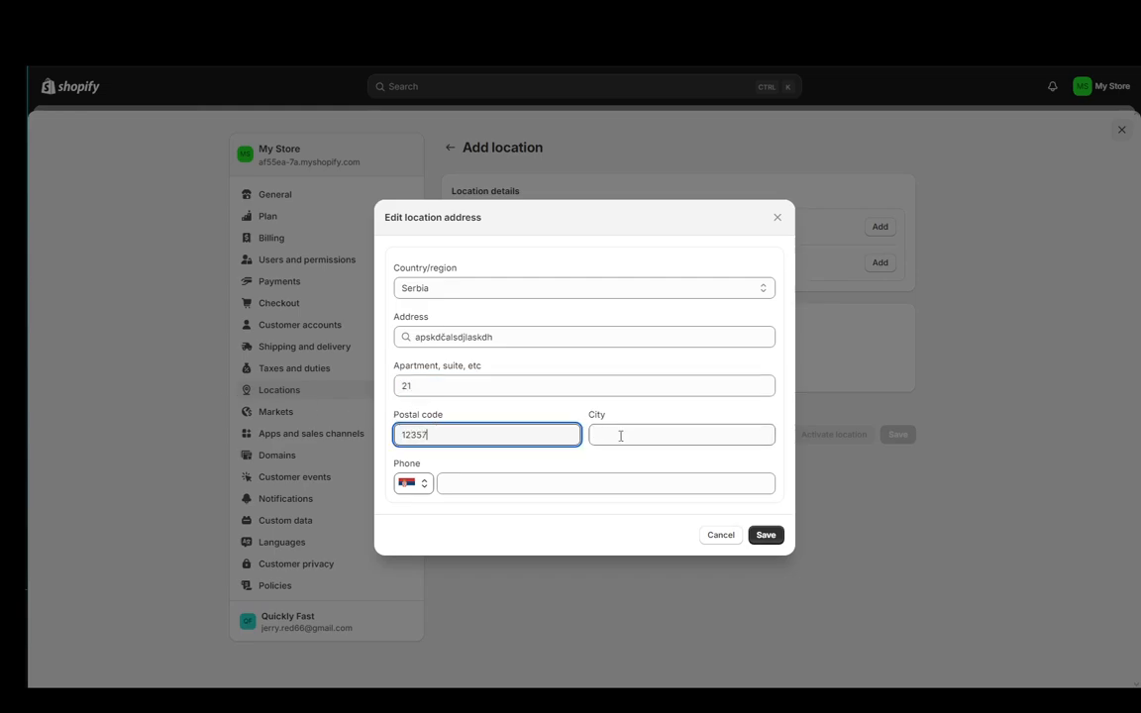
left_click(682, 436)
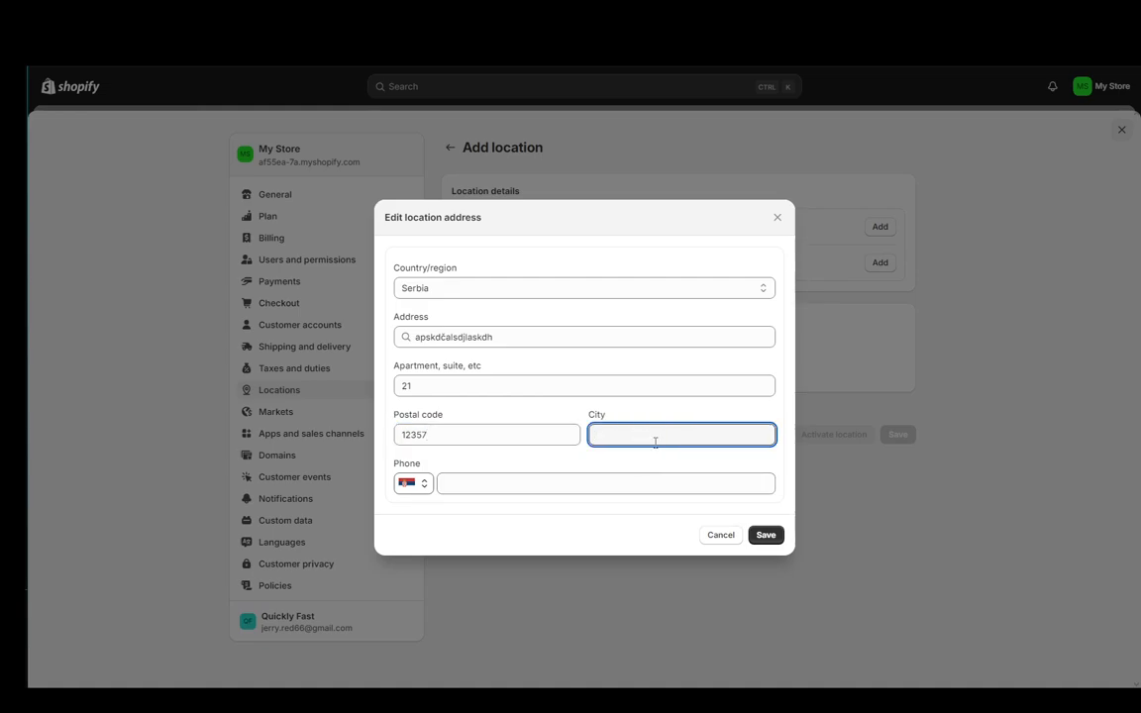
type("New YOrk")
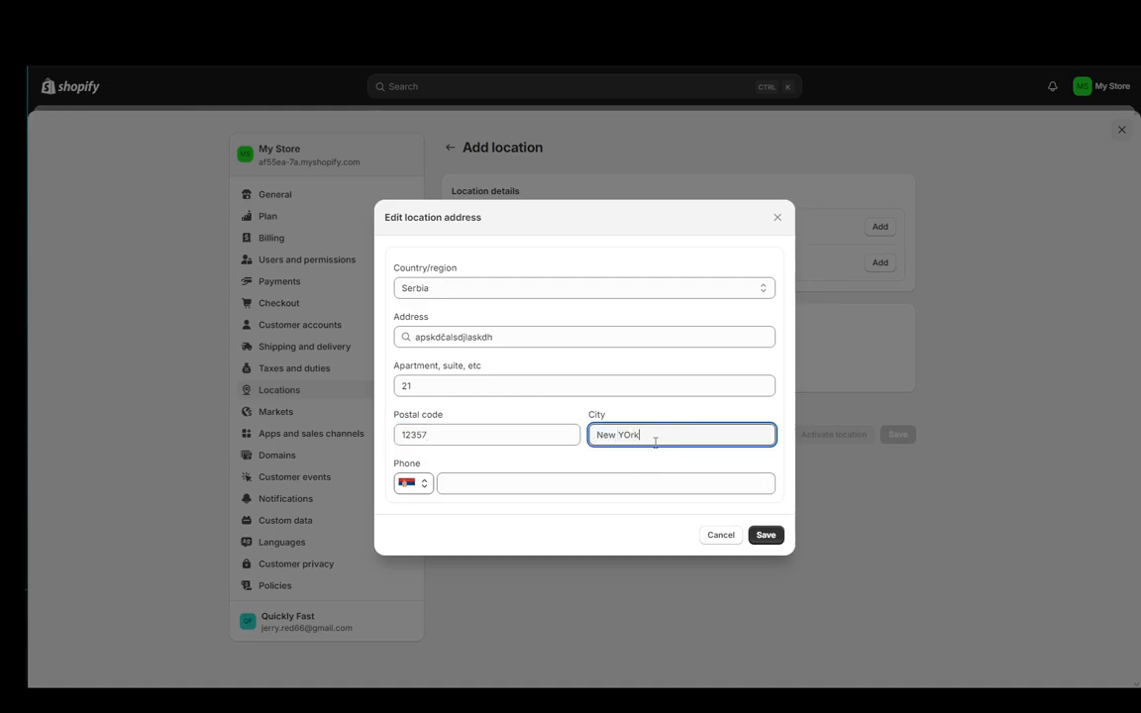
Step: Save the address and name the location 'New York'
left_click(765, 535)
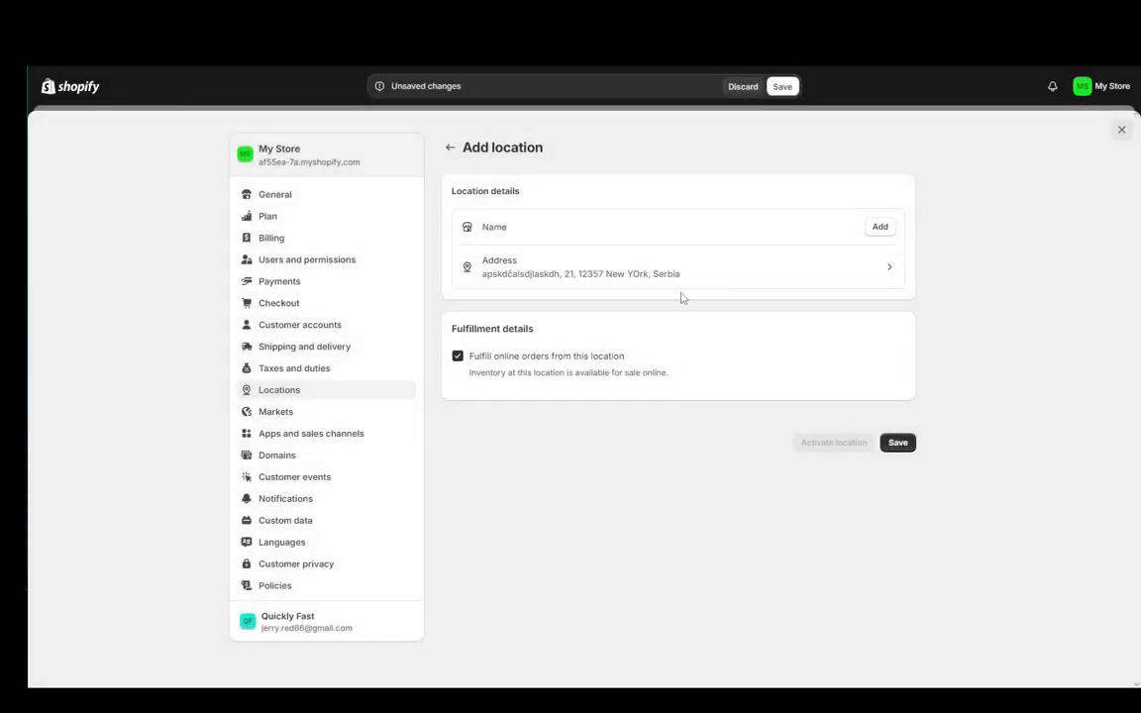
mouse_move(666, 240)
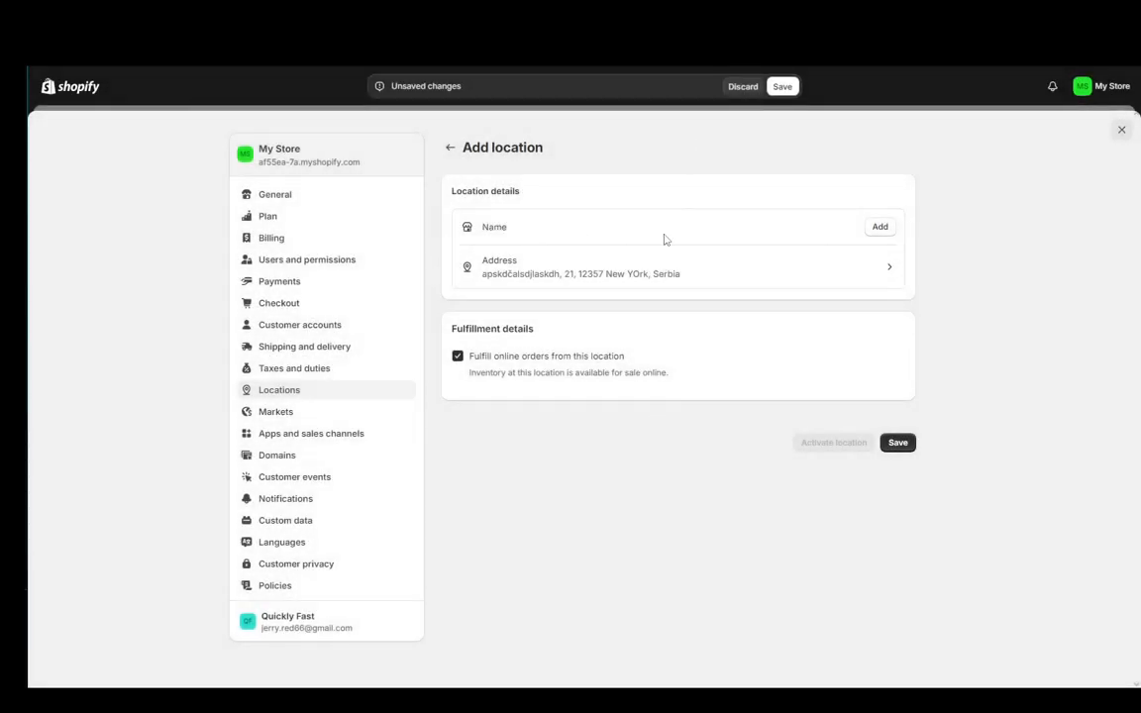
left_click(880, 226)
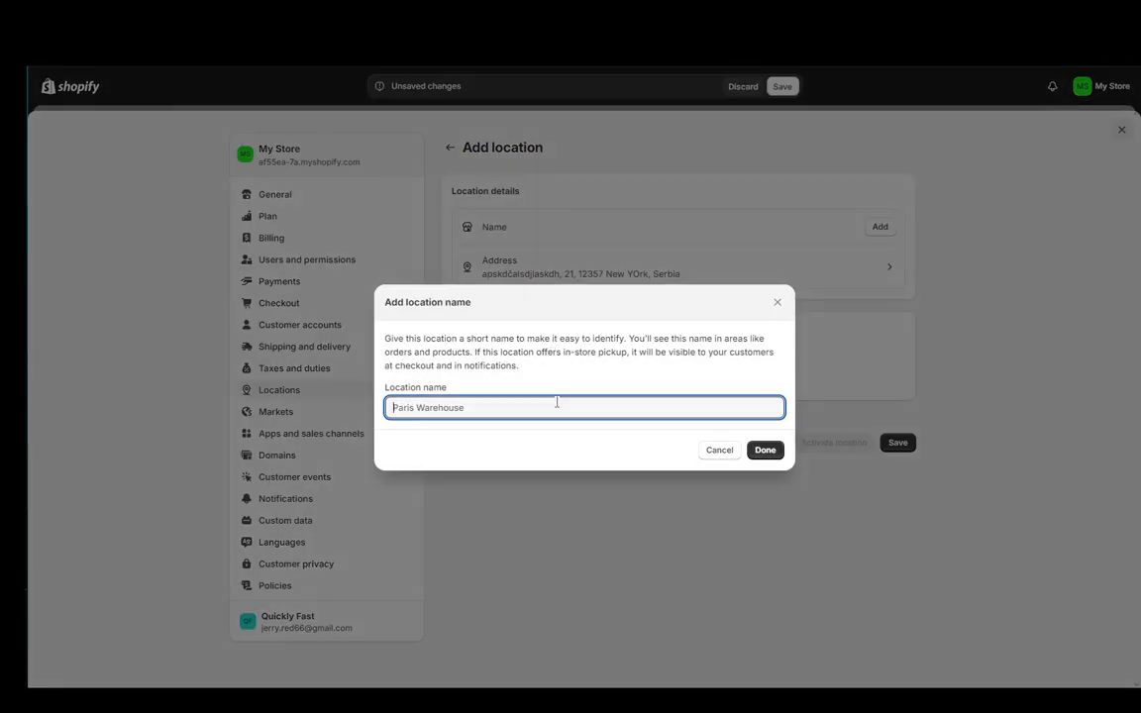
type("New")
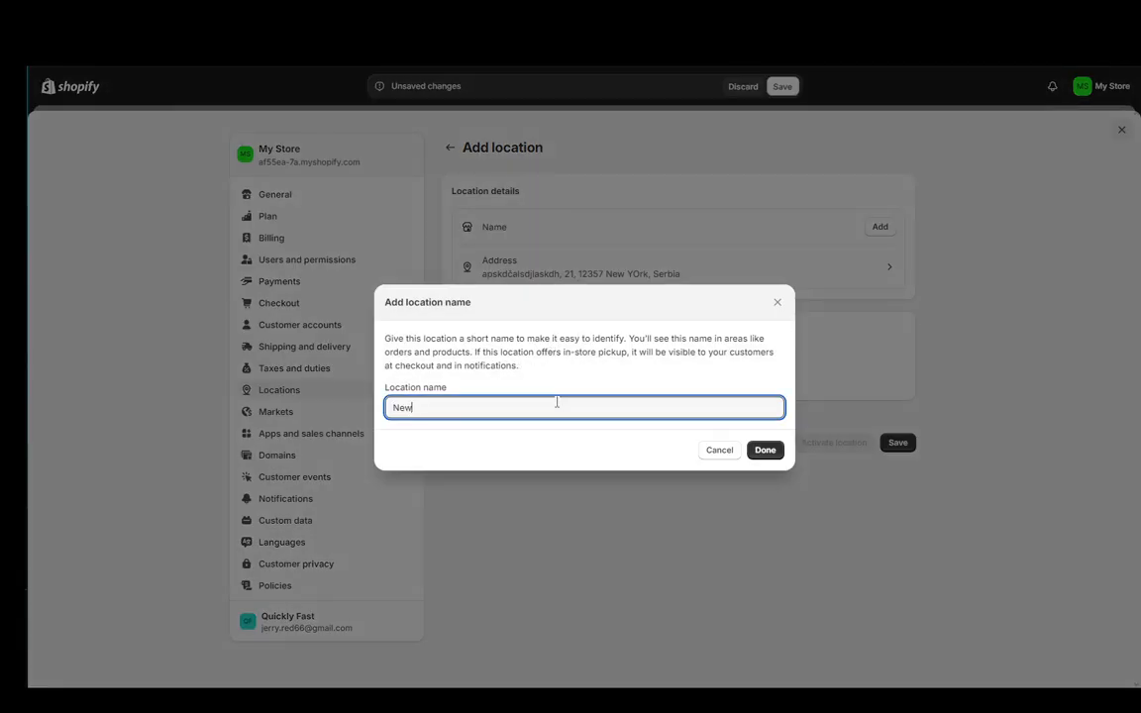
type("York")
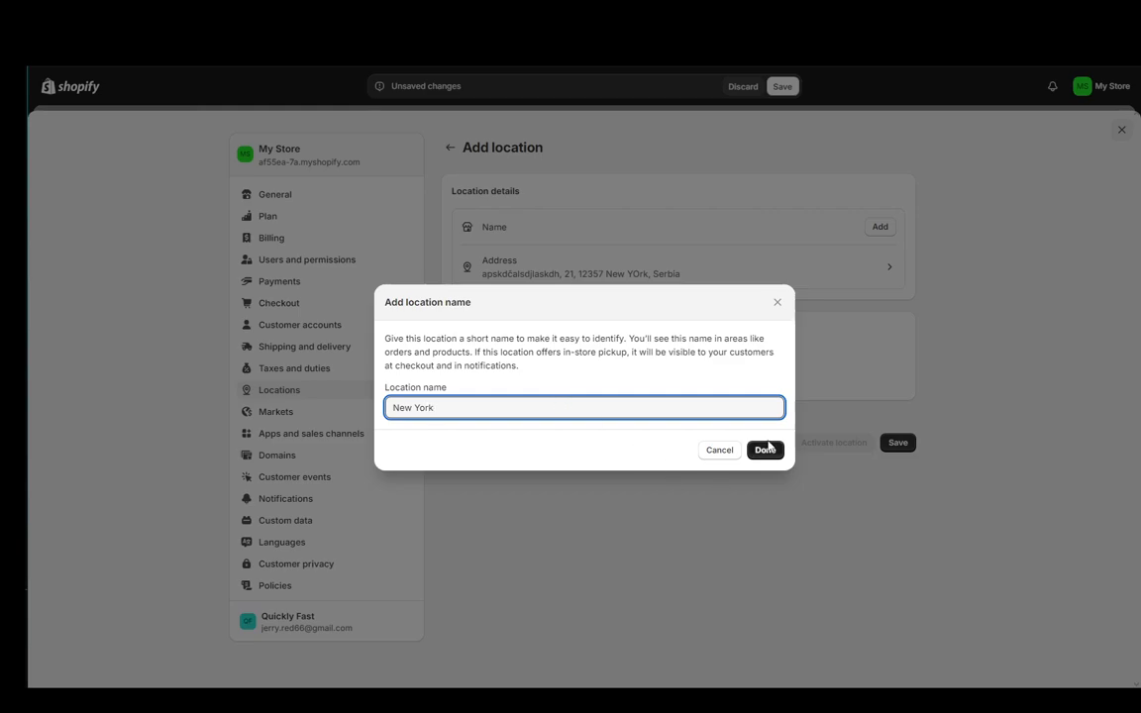
left_click(764, 450)
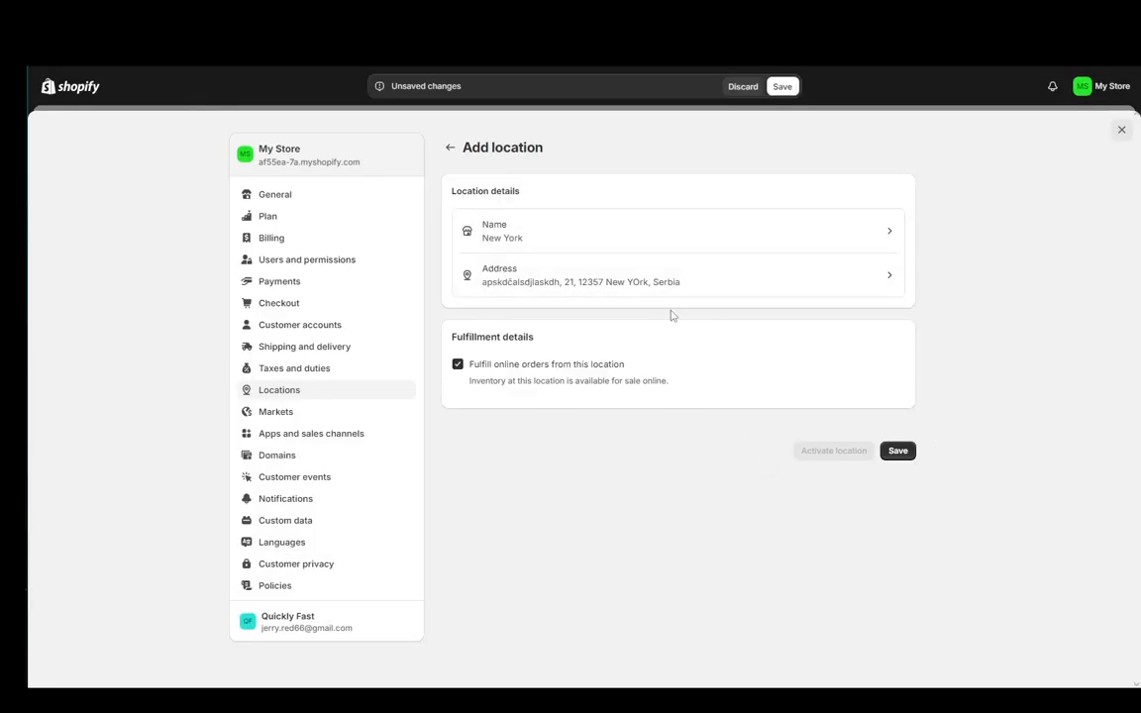
Step: Save the new New York location
left_click(898, 452)
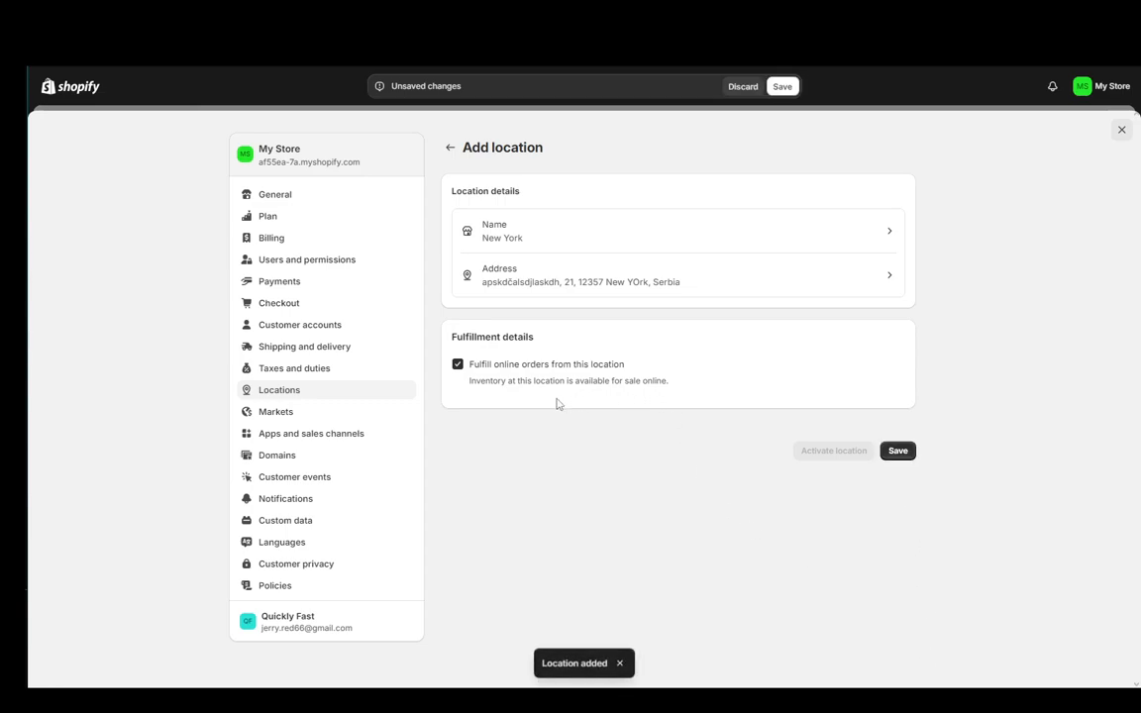
left_click(896, 452)
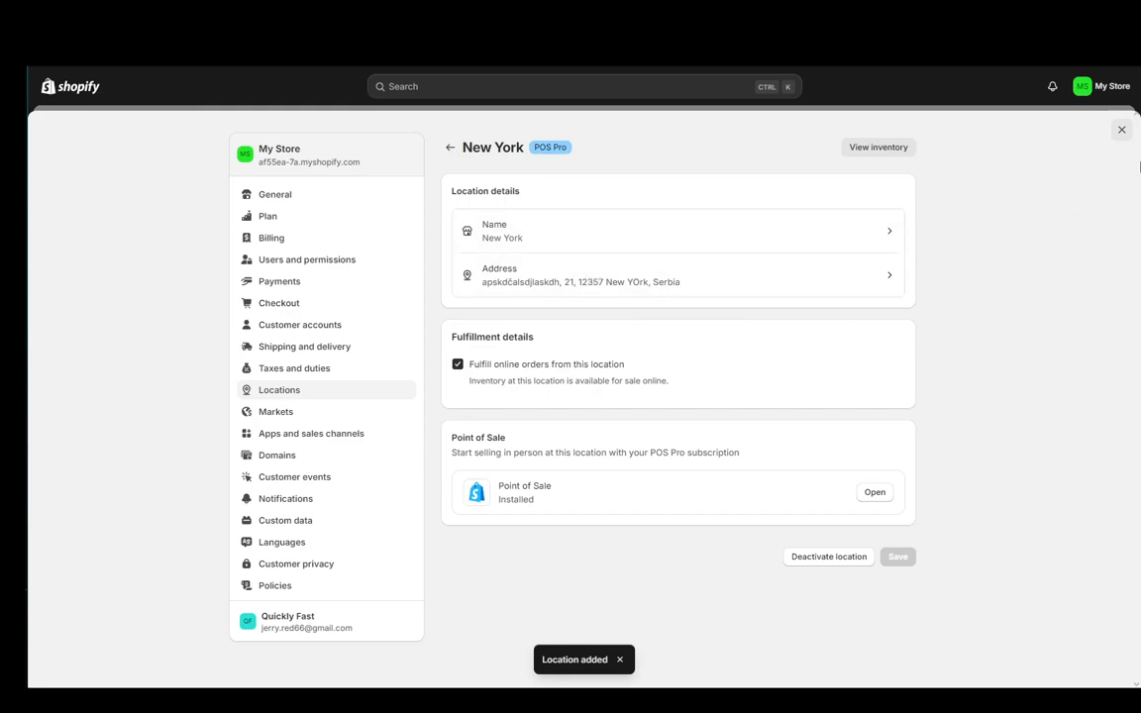
Step: Return to the Point of Sale locations list showing New York alongside Shop location
left_click(874, 491)
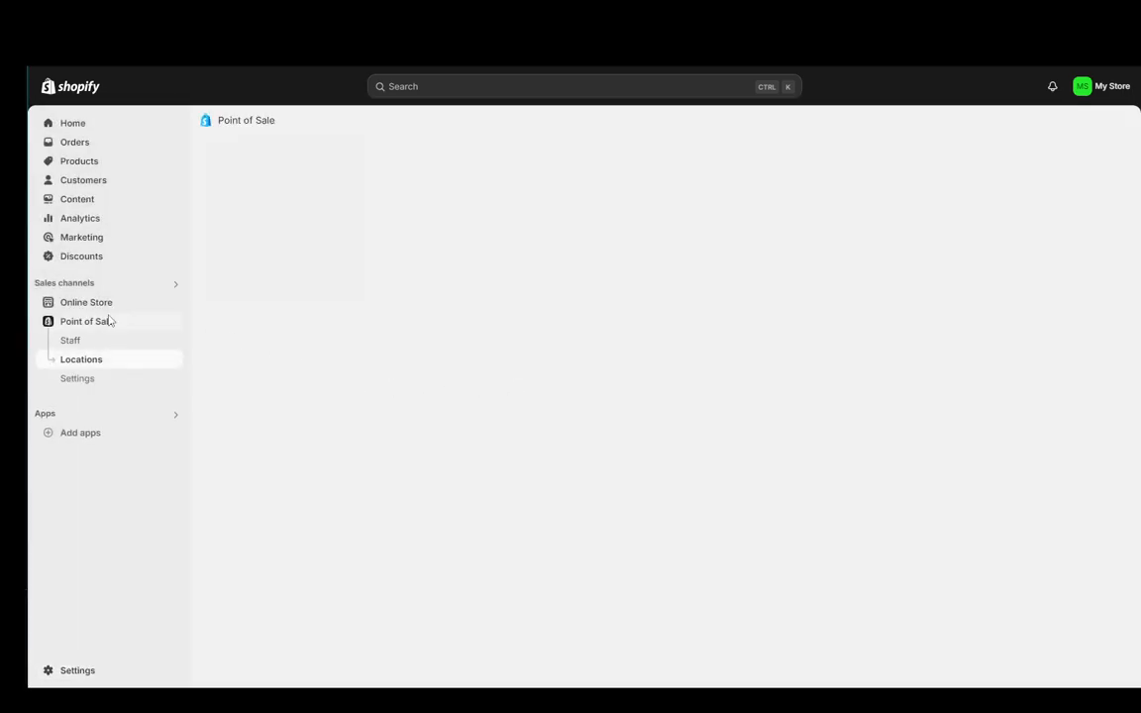
left_click(79, 359)
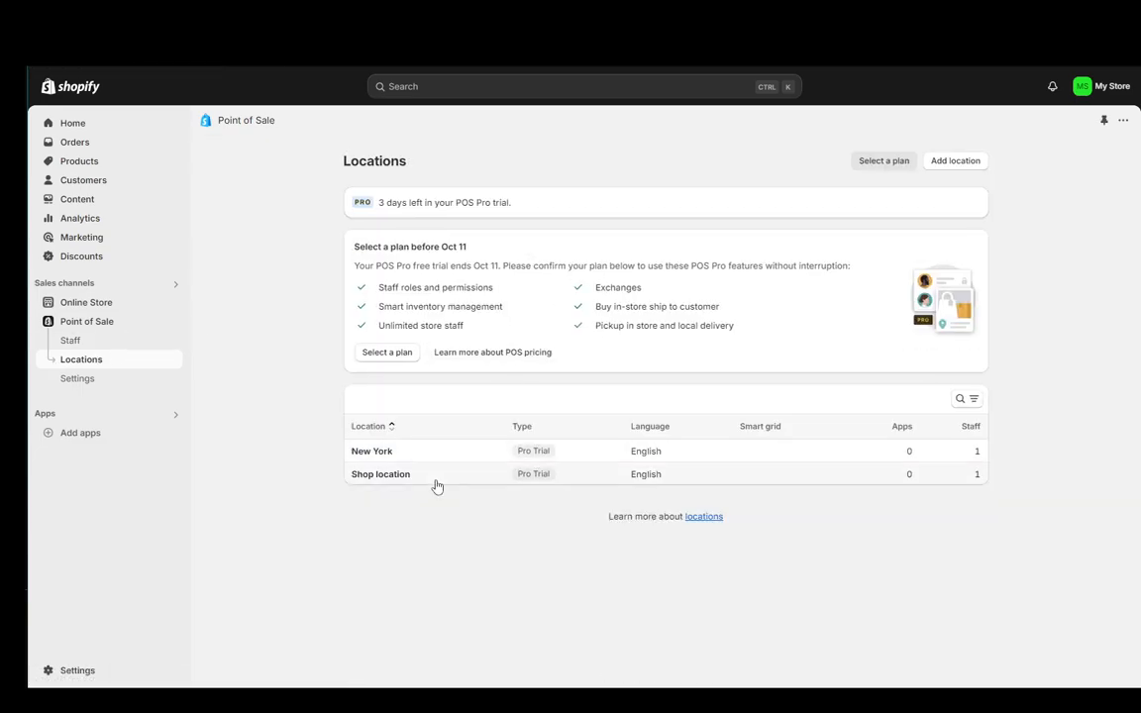
left_click(372, 452)
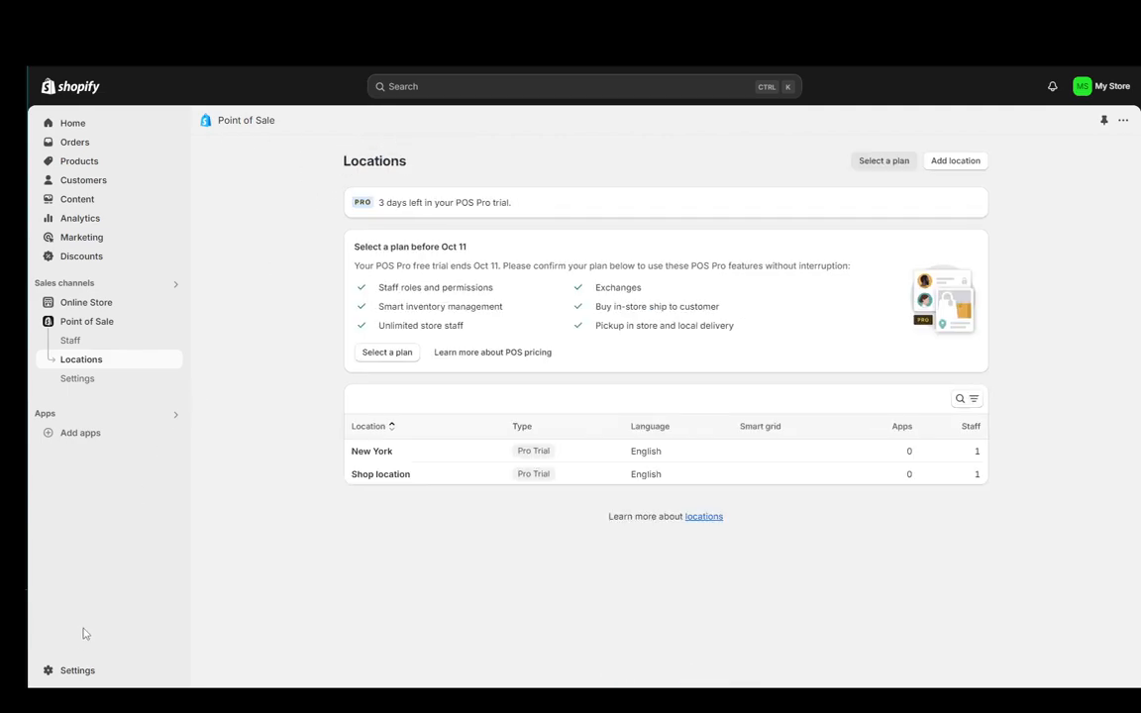
left_click(77, 670)
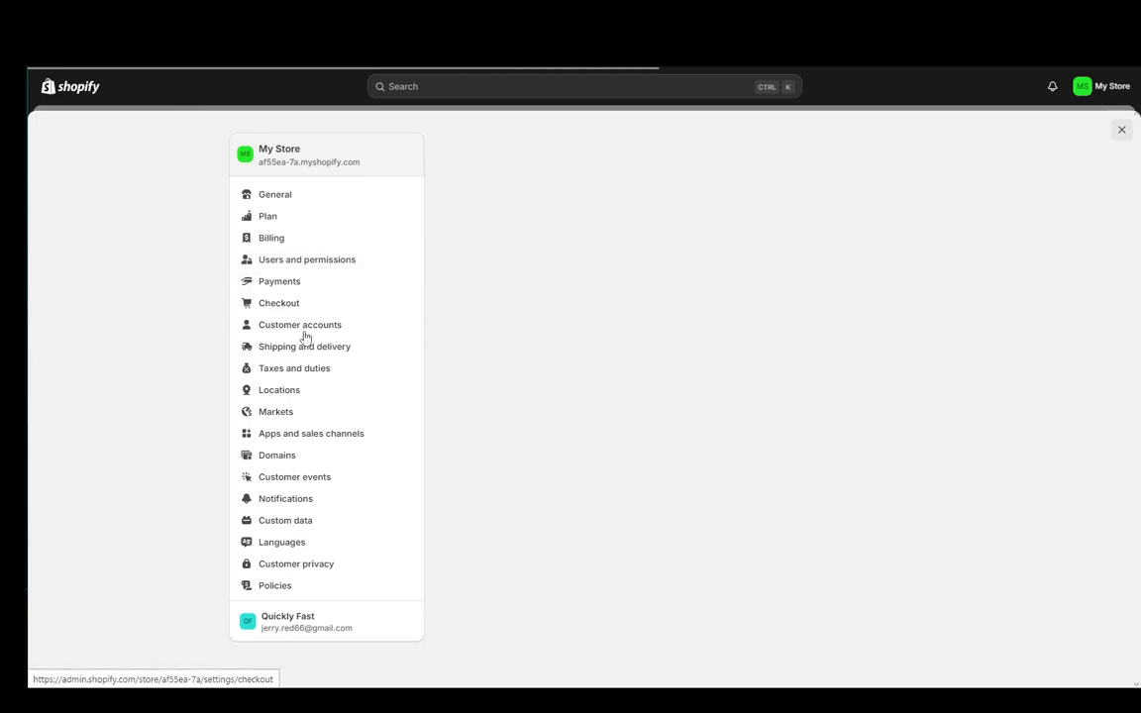
left_click(279, 389)
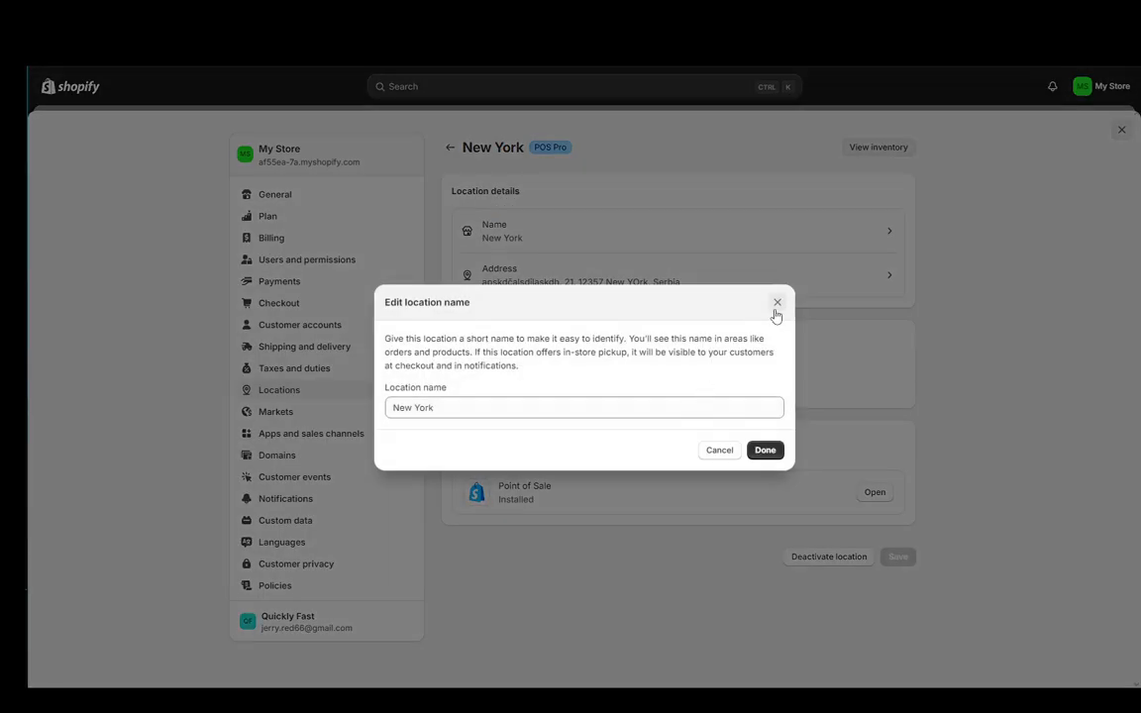
left_click(777, 301)
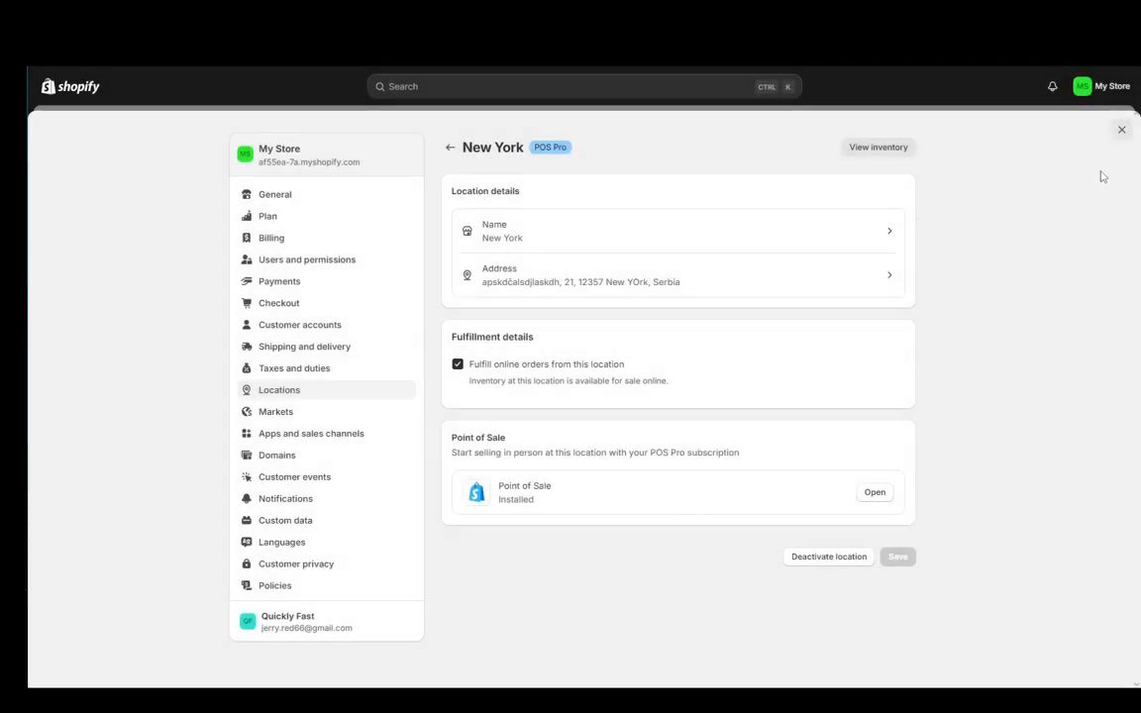
left_click(1122, 129)
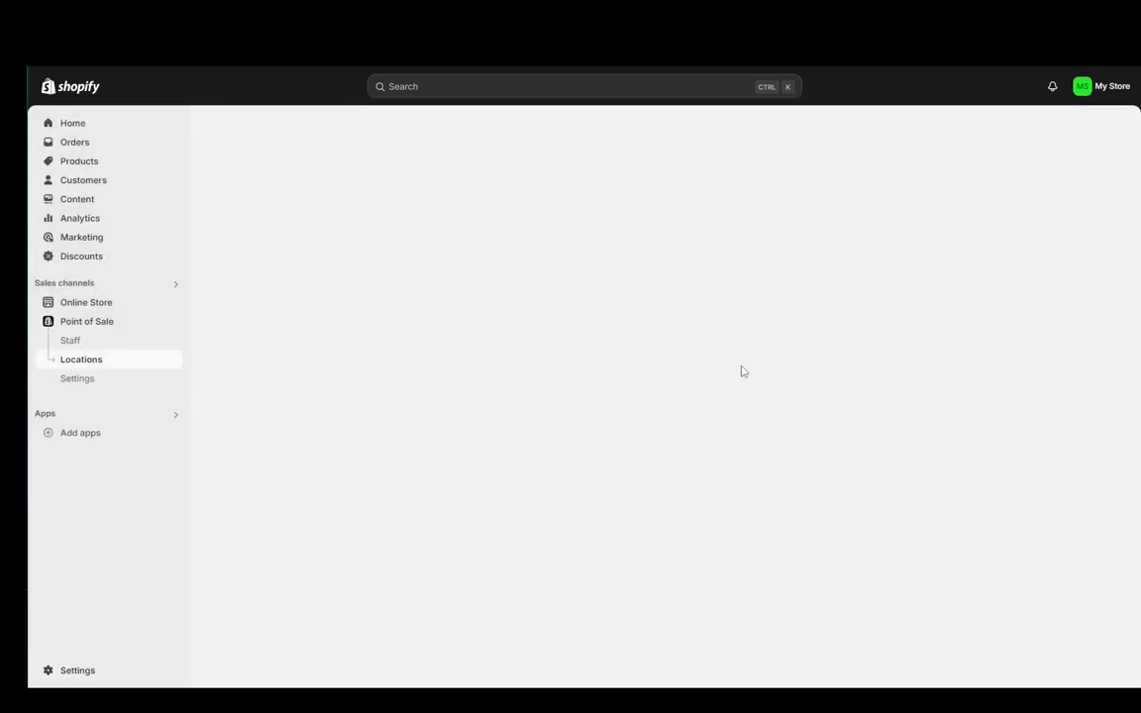